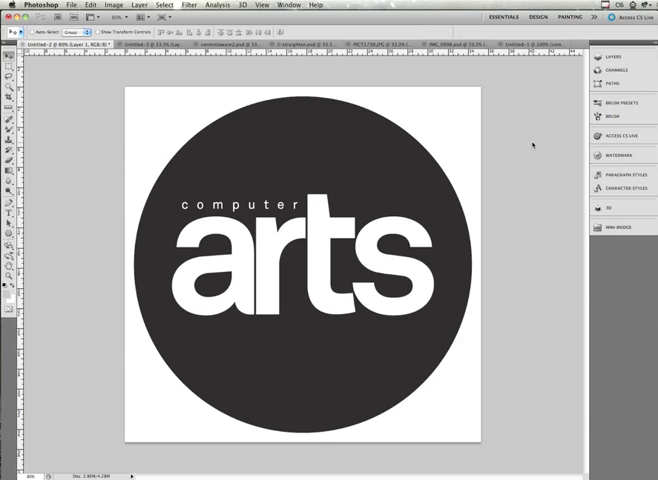
{"action": "mouse_move", "coordinate": [212, 72]}
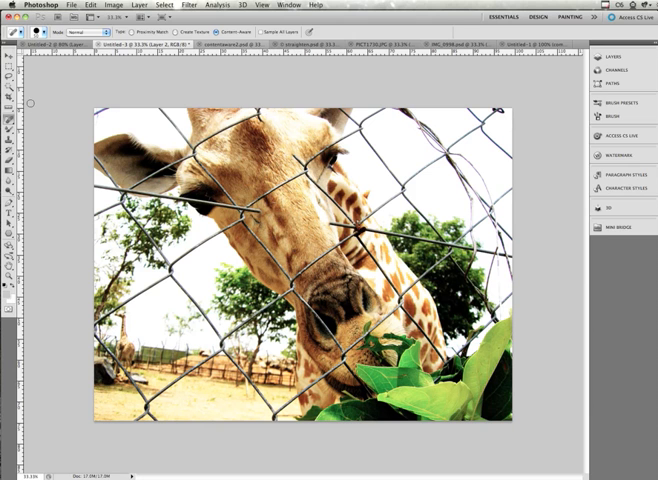
{"action": "mouse_move", "coordinate": [205, 69]}
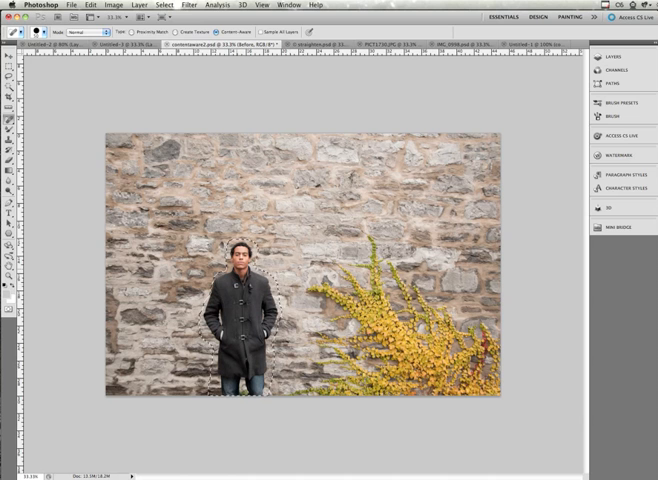
Content-aware fill the lassoed man in the dark coat with matching stone wall.
{"action": "left_click", "coordinate": [91, 5]}
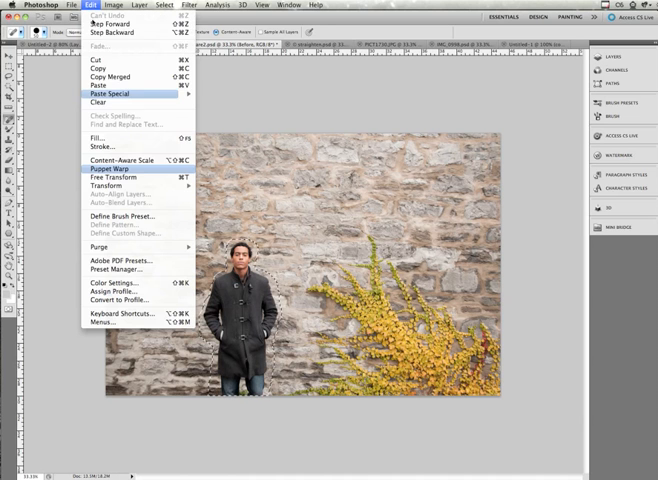
{"action": "left_click", "coordinate": [96, 138]}
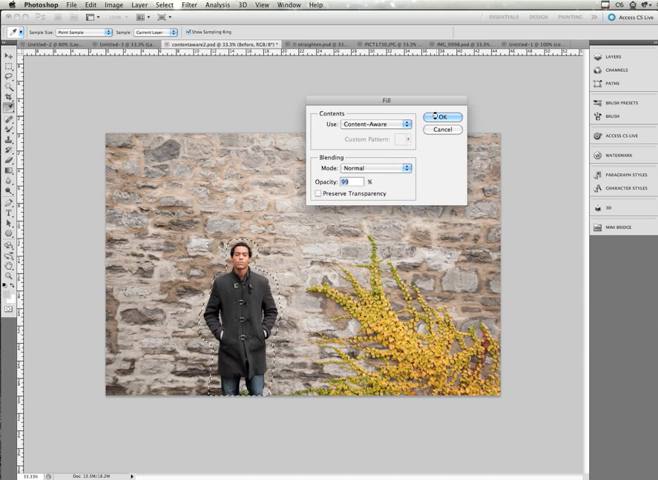
{"action": "left_click", "coordinate": [438, 117]}
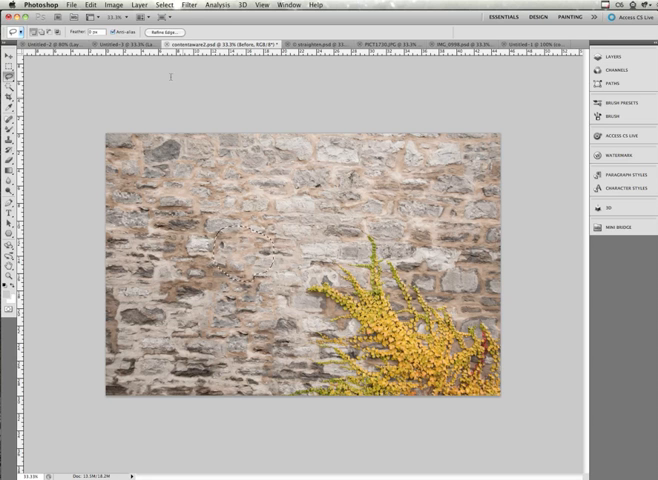
Content-aware fill the leftover blotchy patch on the wall a second time.
{"action": "left_click", "coordinate": [90, 5]}
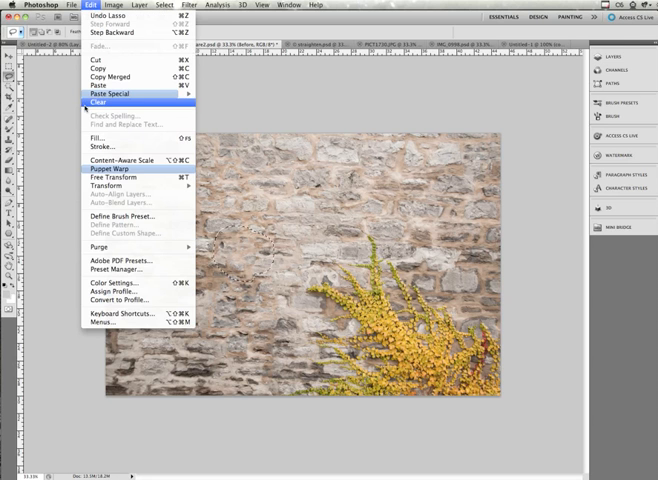
{"action": "left_click", "coordinate": [99, 137]}
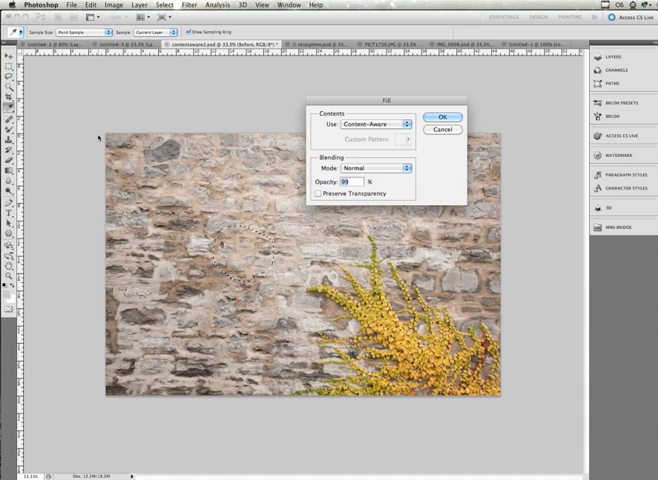
{"action": "left_click", "coordinate": [440, 117]}
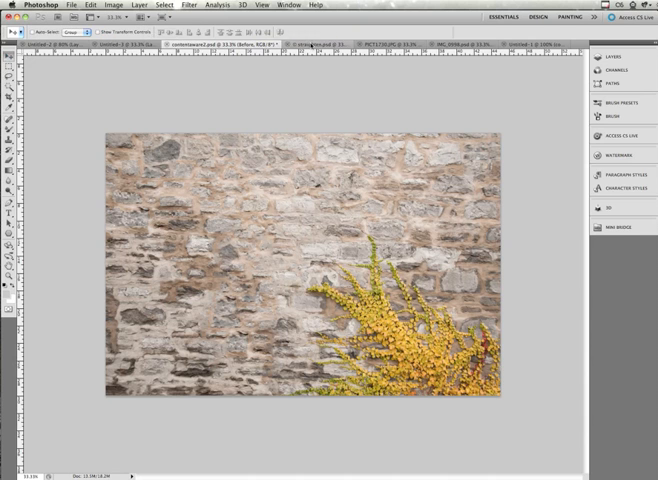
Measure the kerb tilt with the Ruler and rotate the canvas arbitrarily by 7.84°.
{"action": "left_click", "coordinate": [300, 45]}
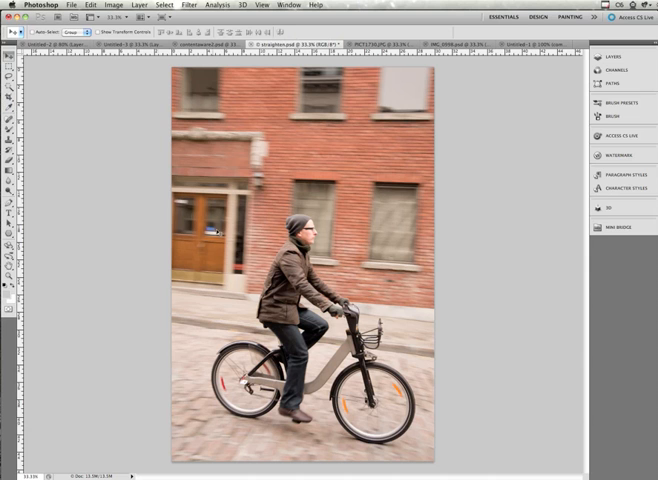
{"action": "mouse_move", "coordinate": [172, 217]}
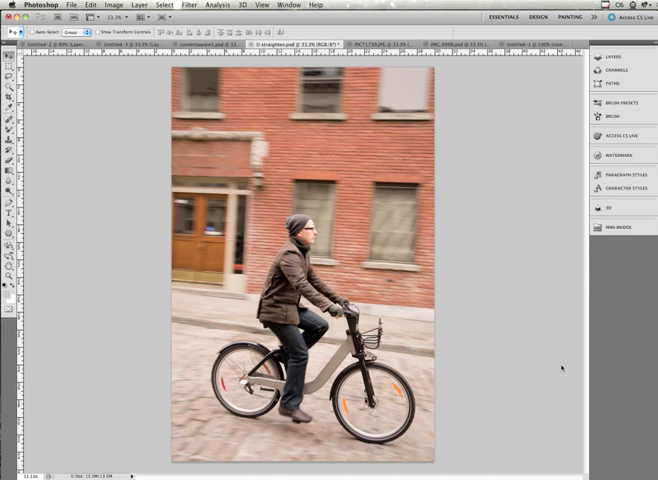
{"action": "mouse_move", "coordinate": [56, 123]}
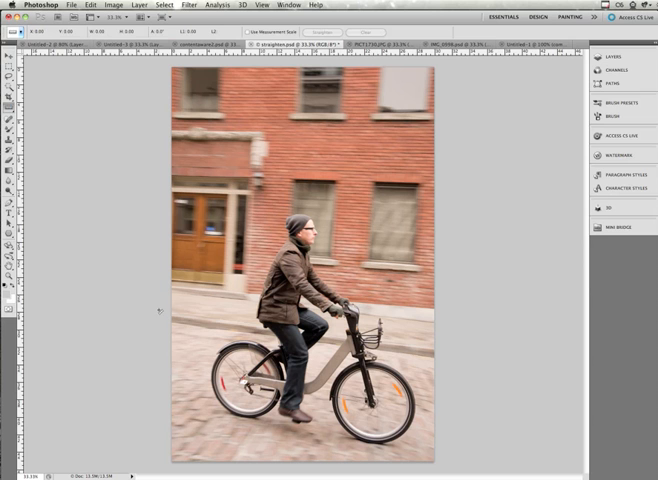
{"action": "left_click_drag", "start_coordinate": [158, 313], "coordinate": [480, 360]}
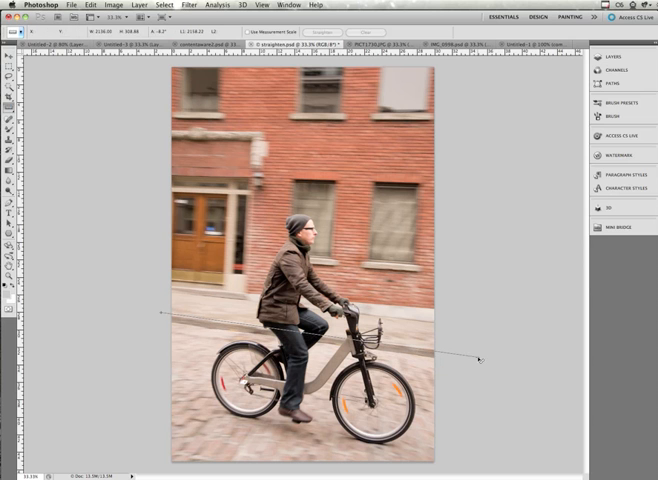
{"action": "left_click", "coordinate": [112, 5]}
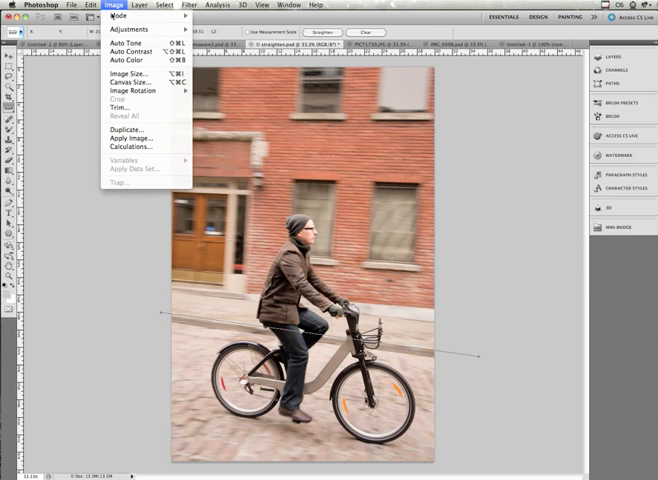
{"action": "mouse_move", "coordinate": [131, 91]}
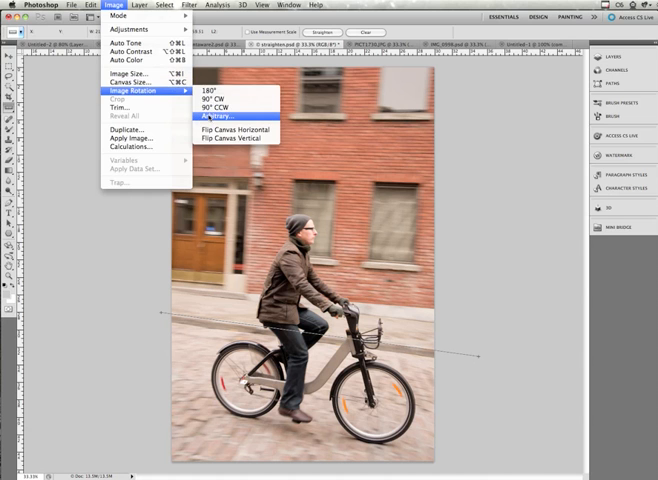
{"action": "left_click", "coordinate": [206, 116]}
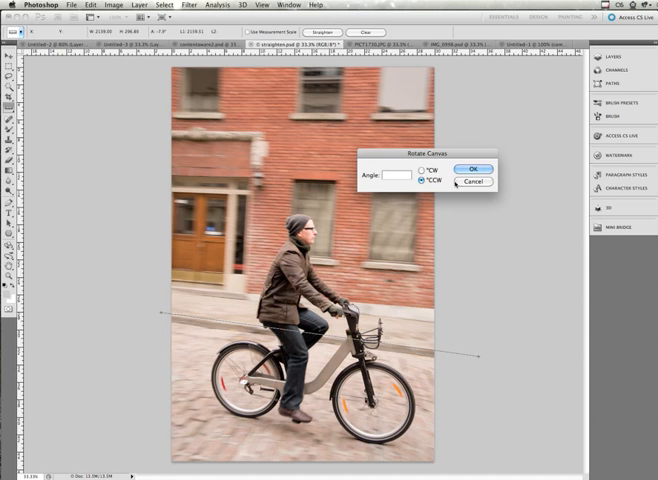
{"action": "type", "text": "7.84"}
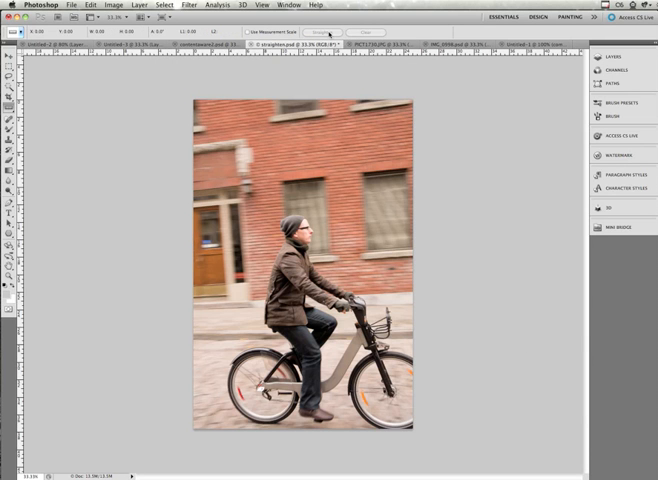
{"action": "mouse_move", "coordinate": [322, 33]}
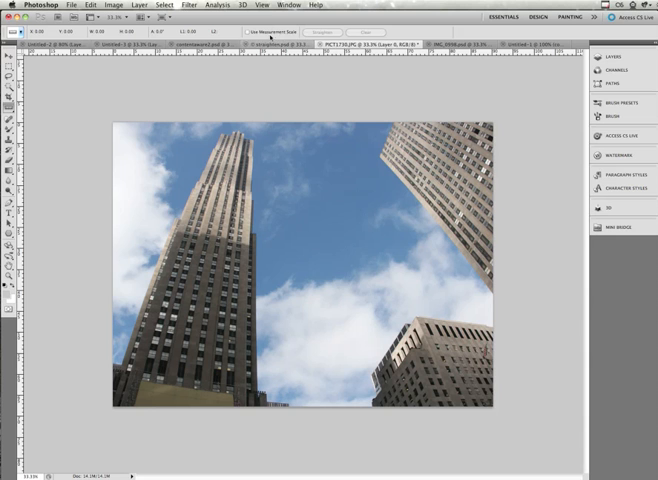
Launch Filter > Lens Correction on the skyscraper photo.
{"action": "left_click", "coordinate": [185, 5]}
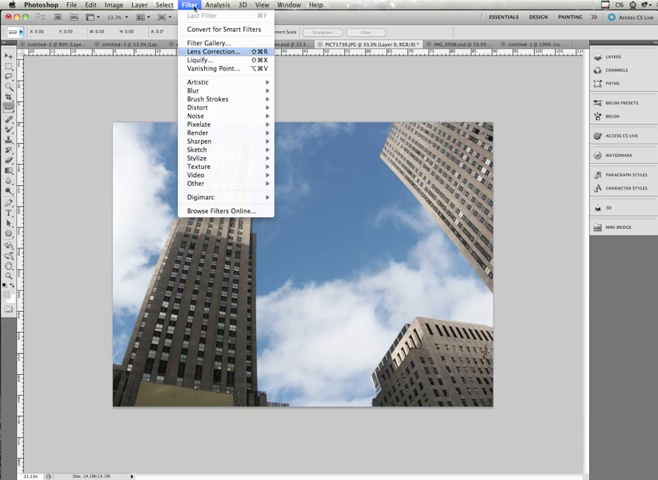
{"action": "mouse_move", "coordinate": [213, 51]}
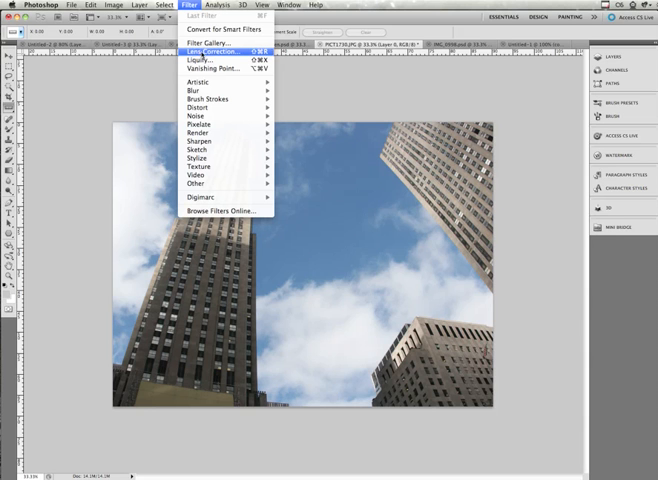
{"action": "mouse_move", "coordinate": [200, 108]}
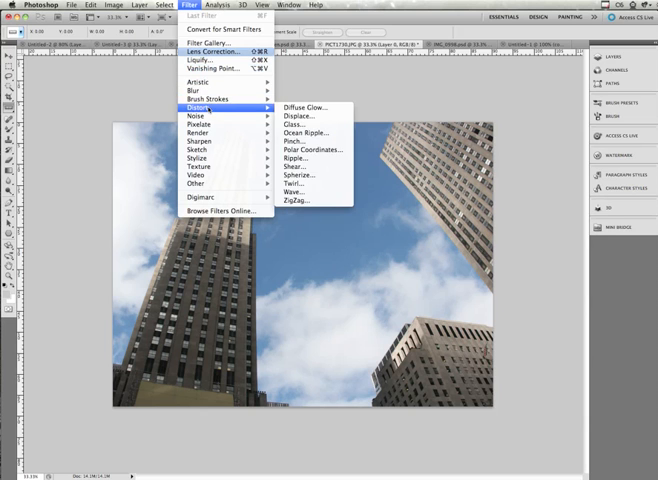
{"action": "left_click", "coordinate": [210, 51]}
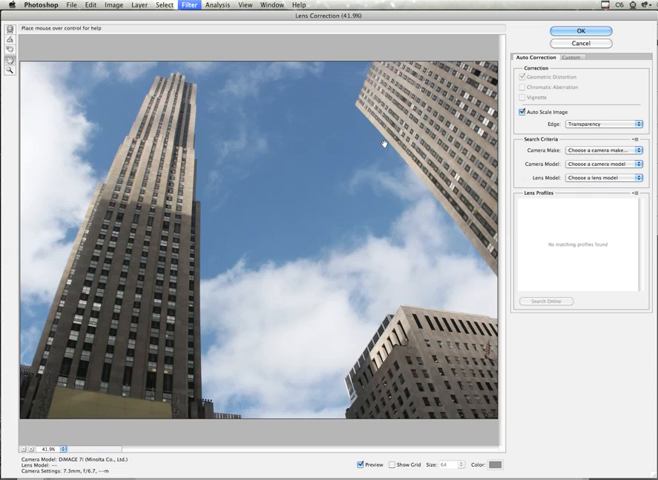
{"action": "mouse_move", "coordinate": [581, 151]}
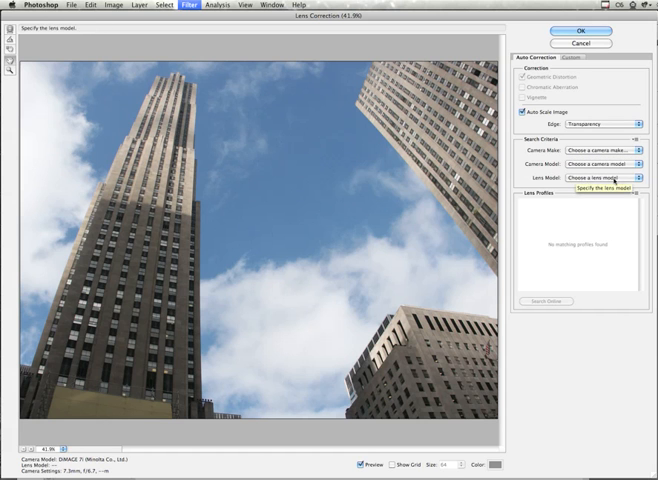
{"action": "mouse_move", "coordinate": [588, 155]}
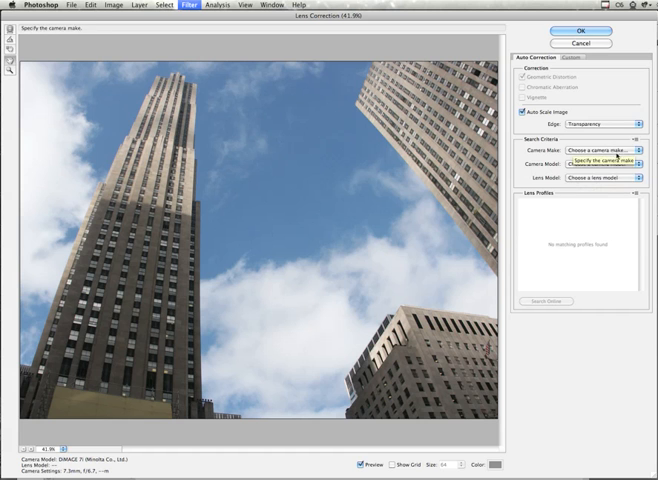
{"action": "mouse_move", "coordinate": [313, 199]}
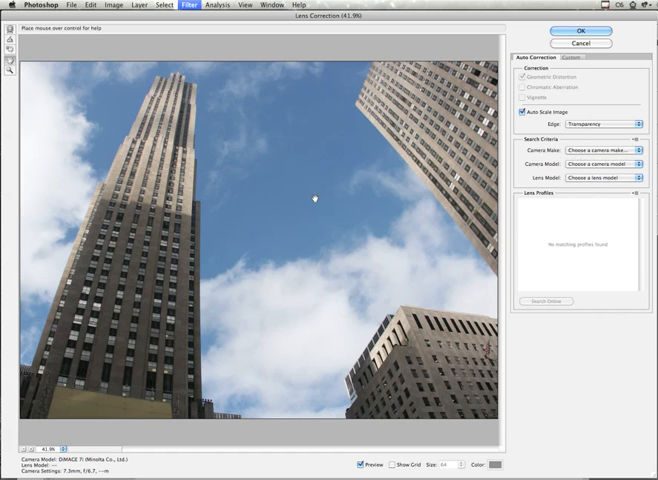
{"action": "mouse_move", "coordinate": [344, 231]}
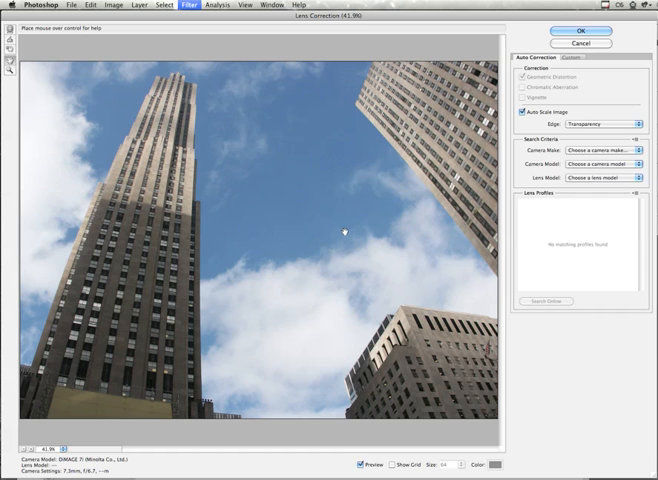
{"action": "mouse_move", "coordinate": [440, 135]}
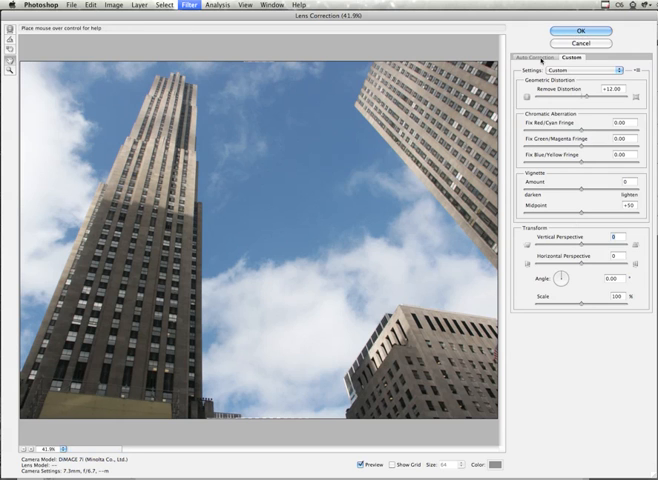
Go back to the Auto Correction tab in Lens Correction.
{"action": "left_click", "coordinate": [548, 57]}
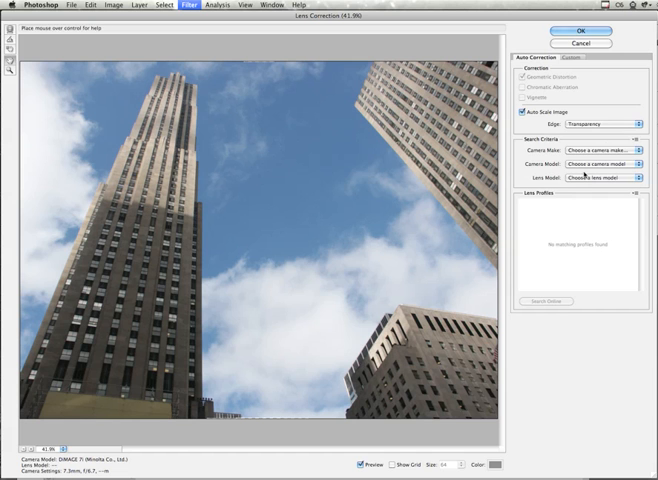
{"action": "mouse_move", "coordinate": [588, 177]}
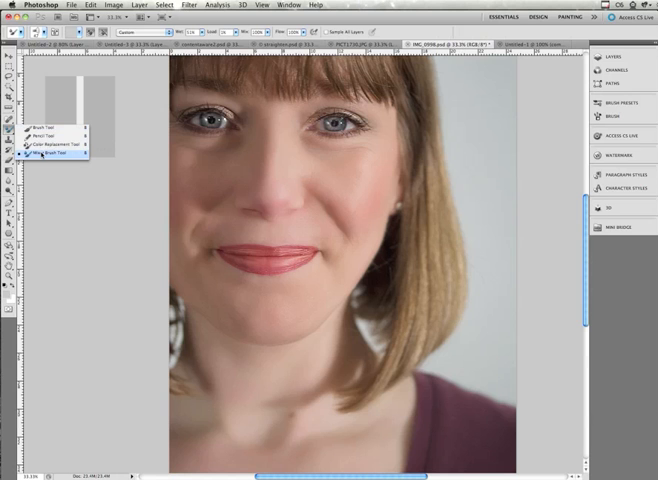
Select the Mixer Brush Tool from the brush flyout.
{"action": "left_click", "coordinate": [55, 153]}
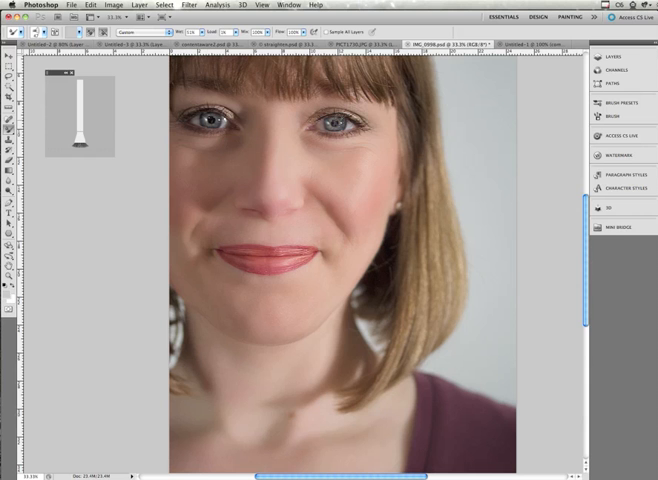
{"action": "mouse_move", "coordinate": [338, 120]}
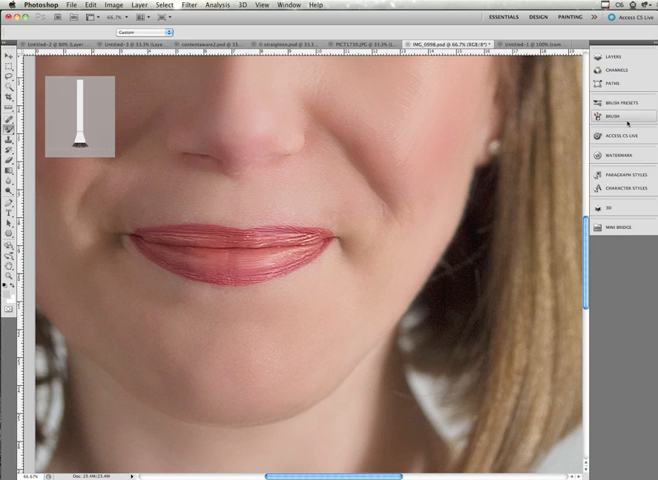
Open the Brush panel to view the brush tip settings.
{"action": "left_click", "coordinate": [613, 116]}
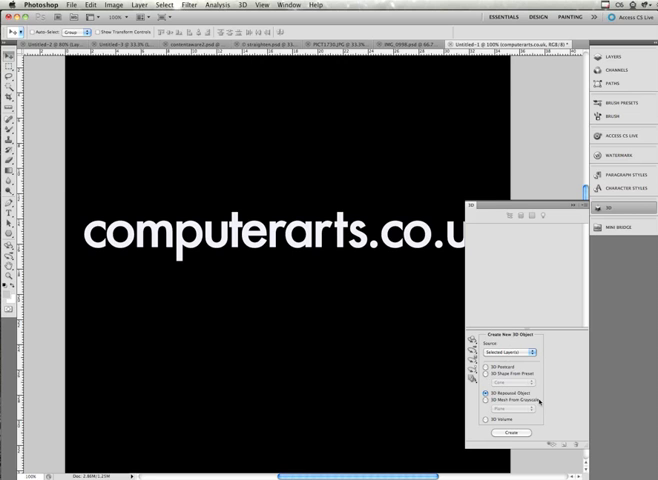
Create a 3D Repoussé object from the selected text layer.
{"action": "left_click", "coordinate": [513, 432]}
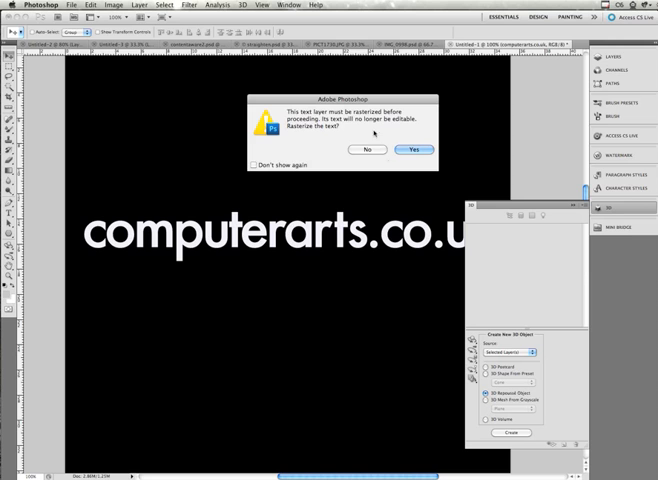
Accept rasterizing the text and create the Repoussé 3D extrusion again.
{"action": "left_click", "coordinate": [413, 149]}
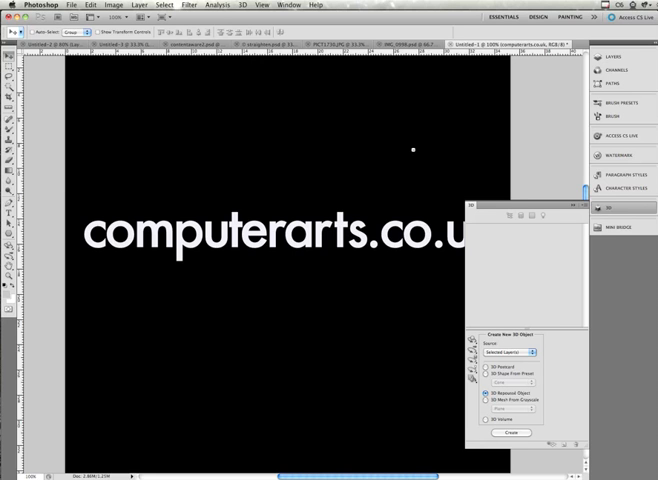
{"action": "mouse_move", "coordinate": [520, 122]}
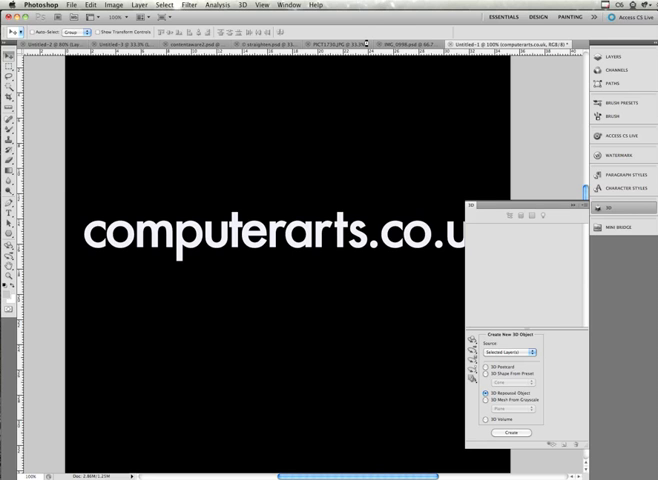
{"action": "left_click", "coordinate": [515, 434]}
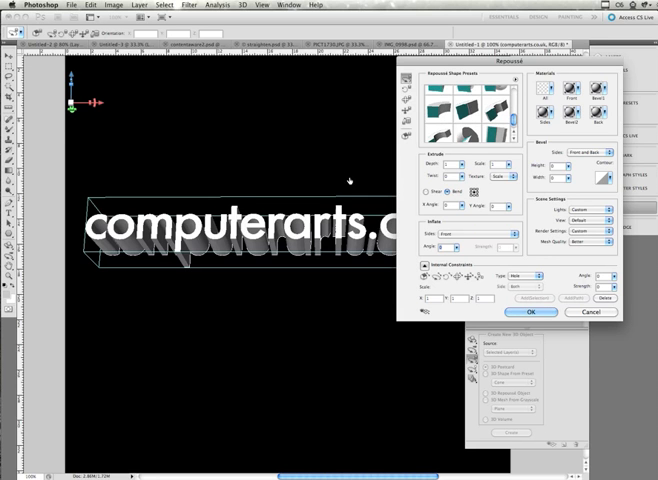
{"action": "mouse_move", "coordinate": [336, 181]}
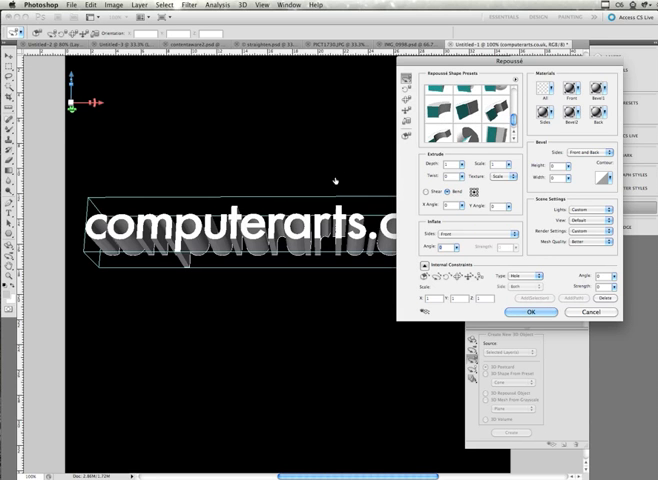